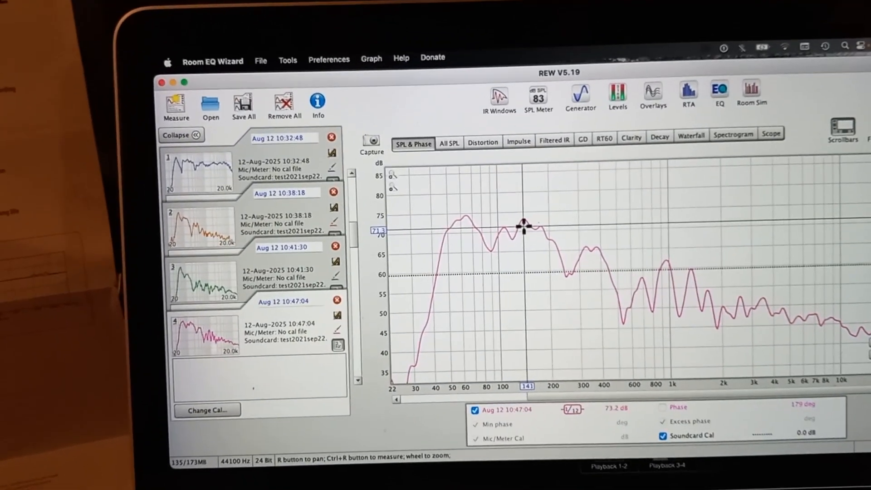
- Run a new sweep measurement, adding a fifth SPL and phase trace
left_click(176, 99)
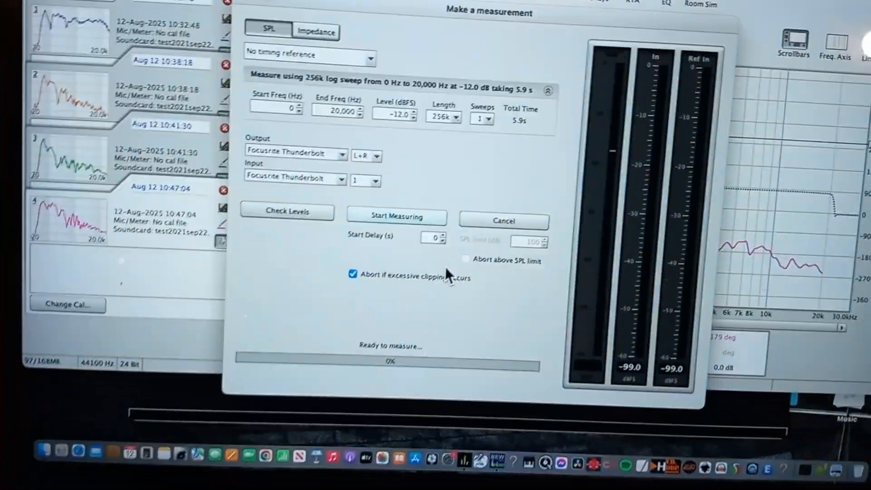
left_click(397, 216)
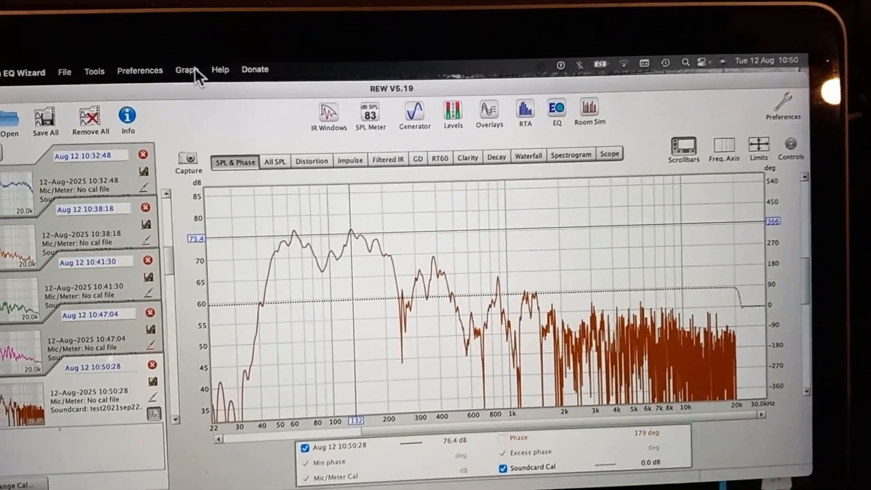
- Apply 1/12 octave smoothing to the fifth measurement's SPL curve from the Graph menu
left_click(187, 69)
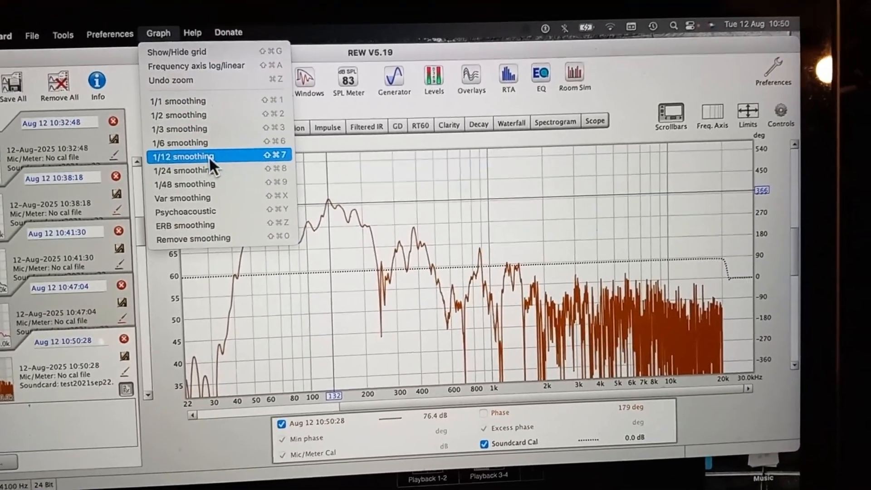
left_click(182, 156)
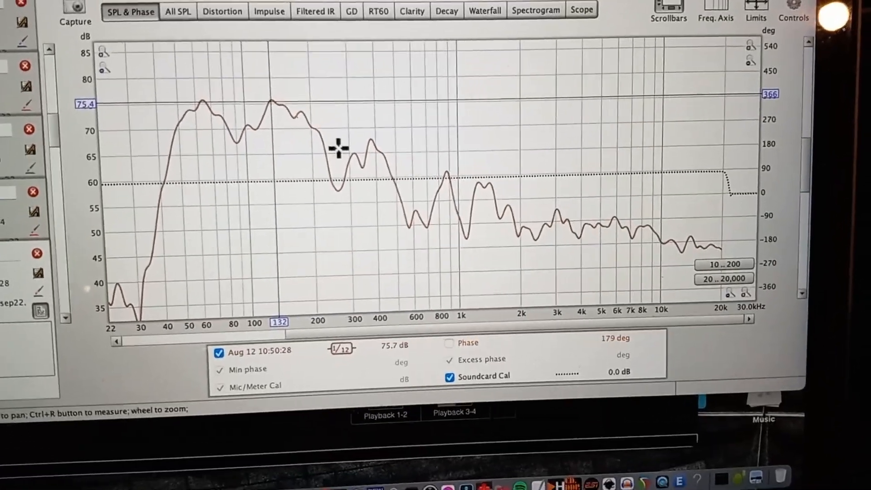